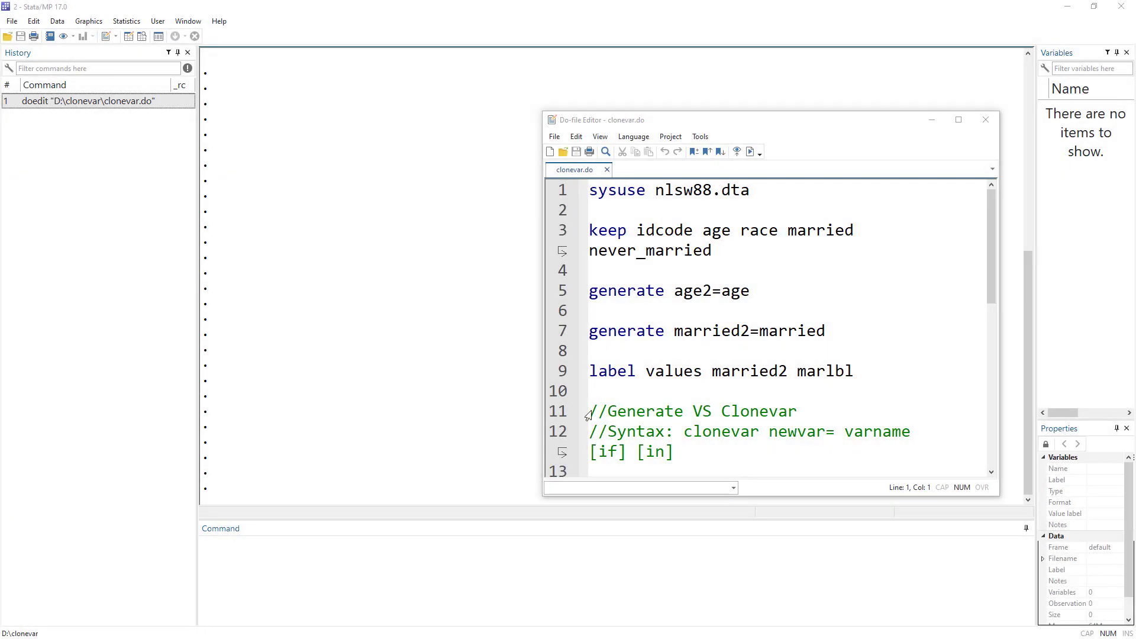
mouse_move(939, 396)
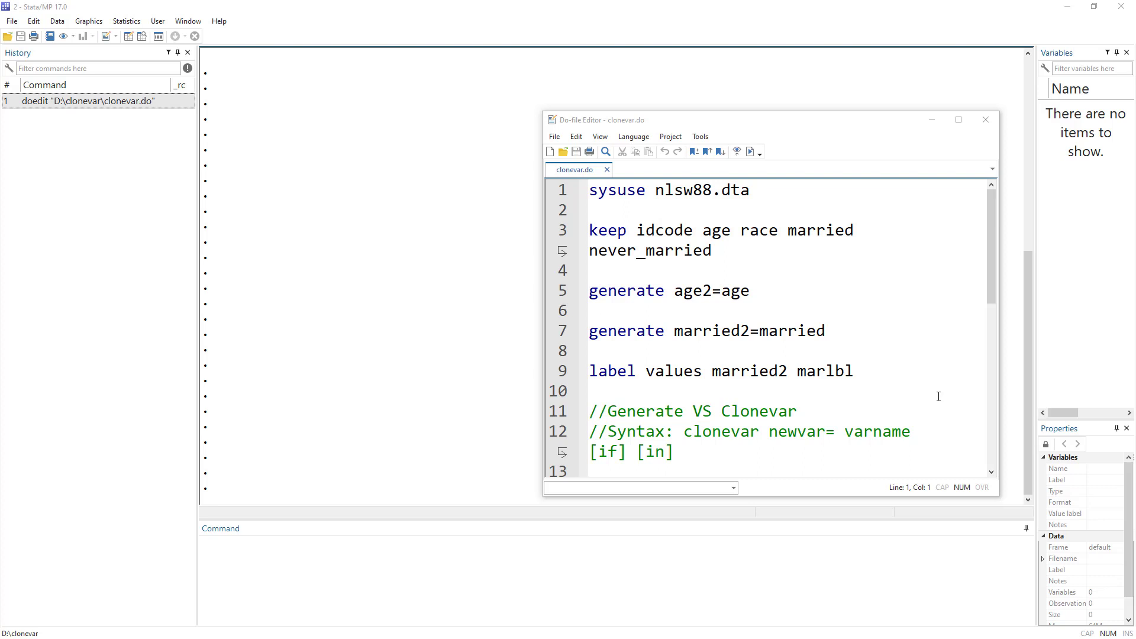
mouse_move(927, 326)
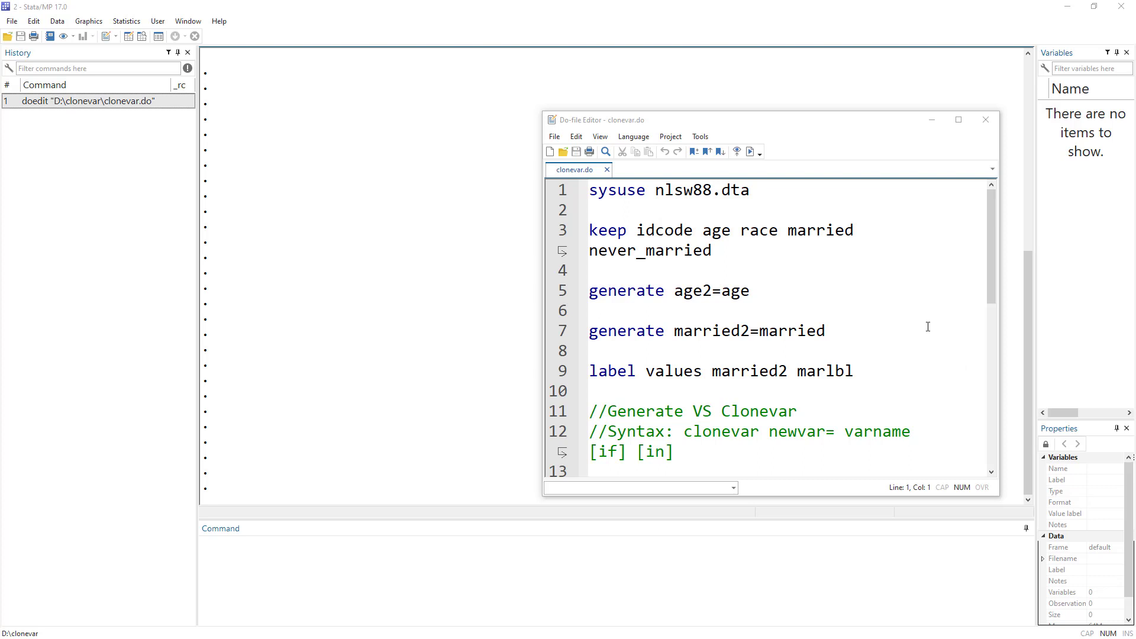
Load nlsw88 with sysuse and keep only idcode, age, race, married and never_married.
double_click(625, 291)
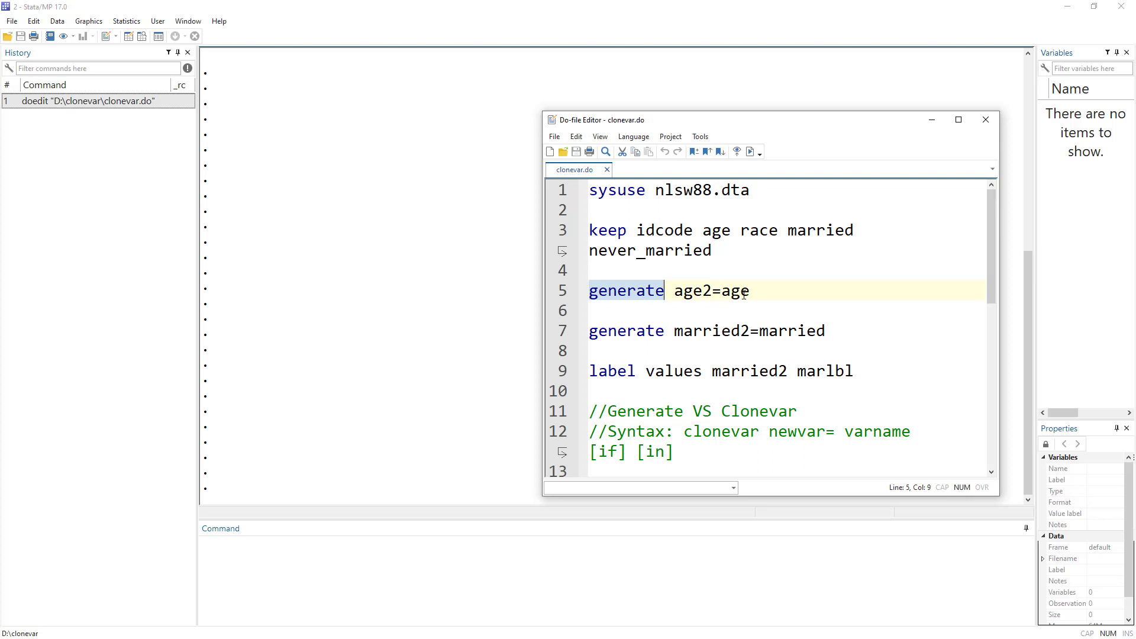
left_click(750, 291)
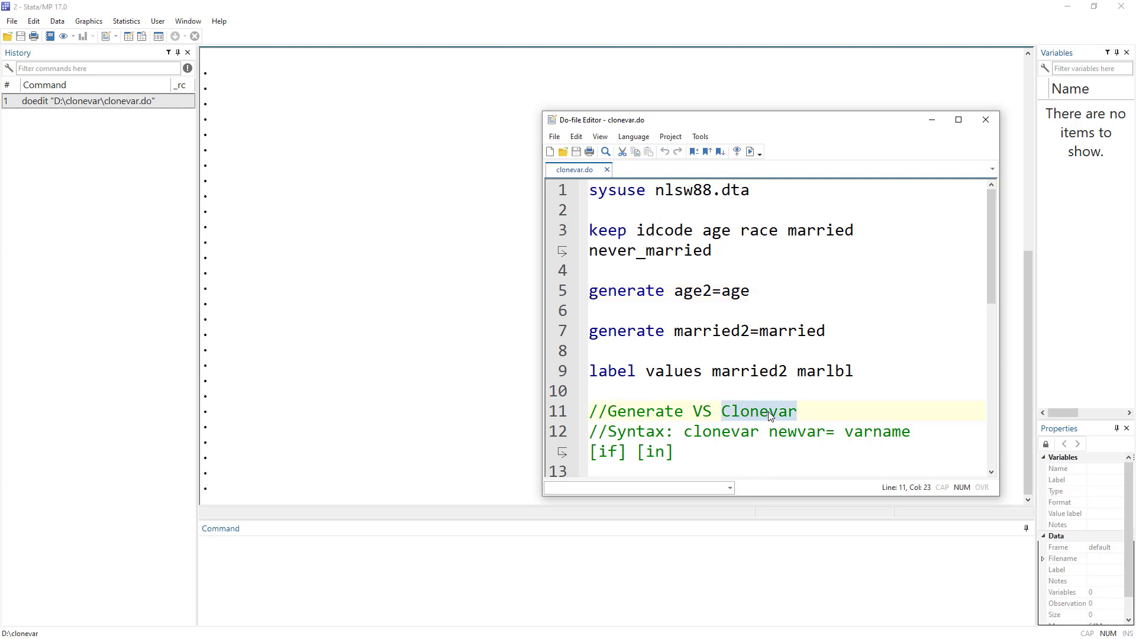
left_click(796, 410)
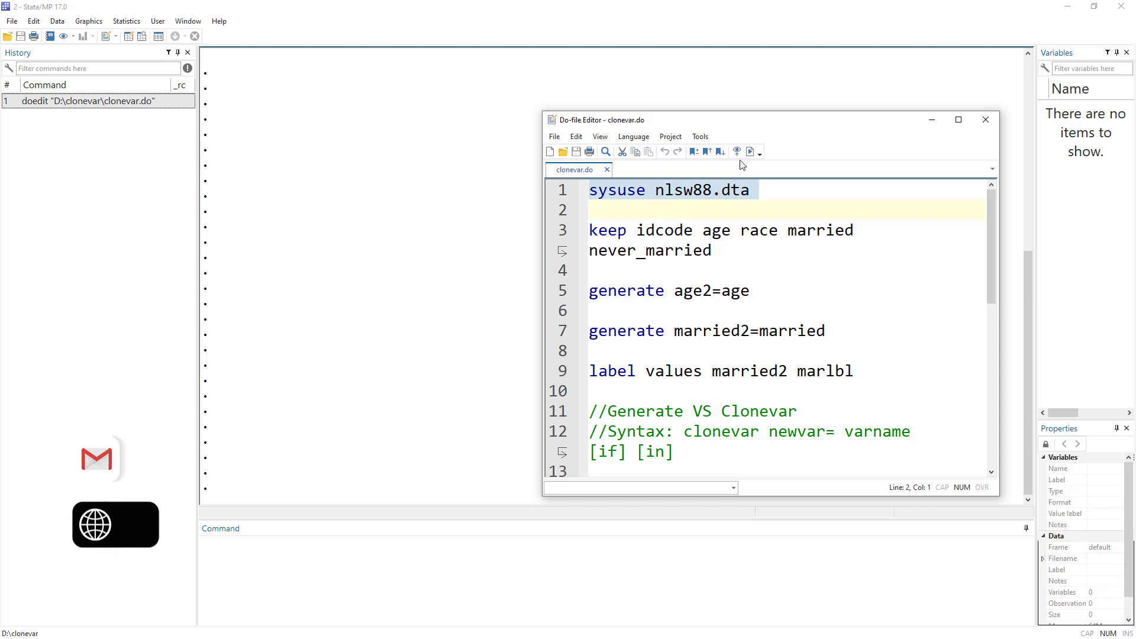
left_click(737, 152)
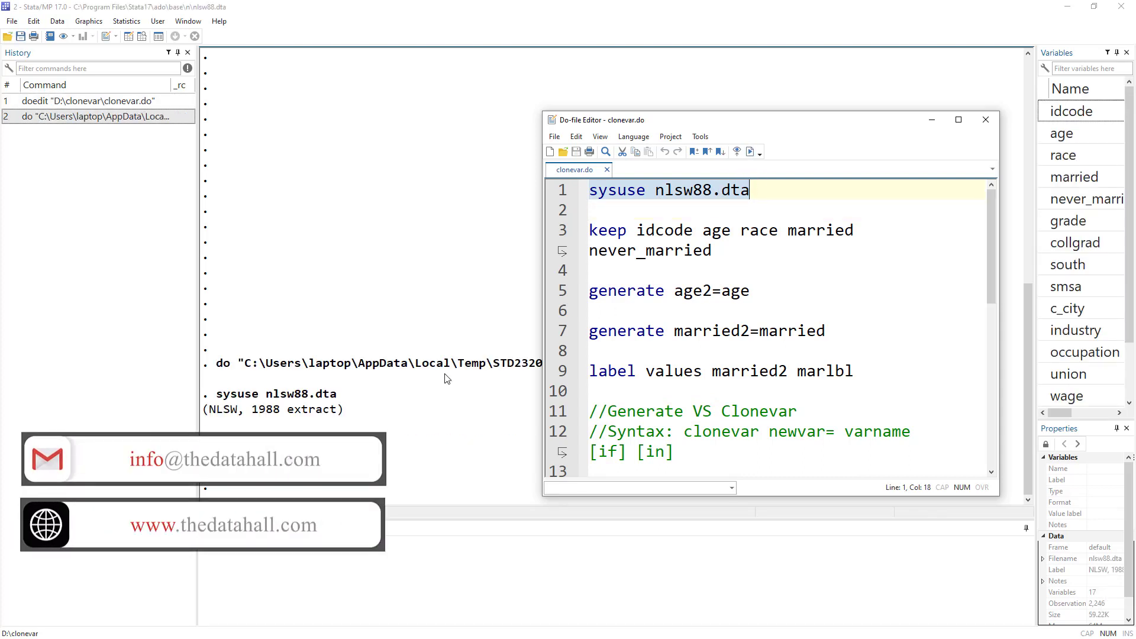
mouse_move(384, 371)
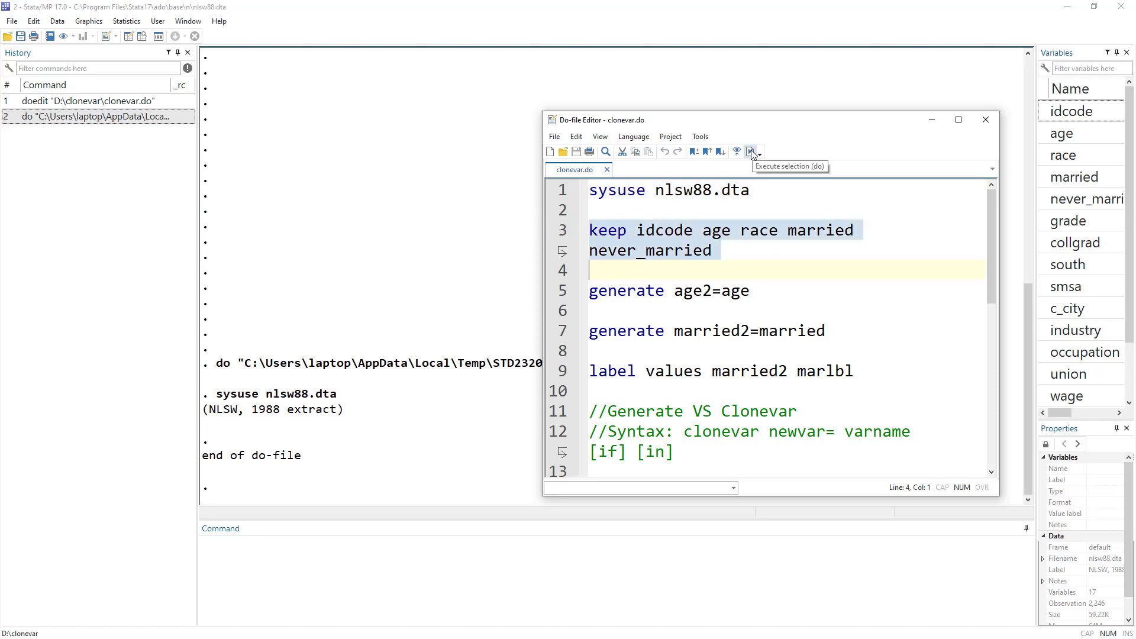
left_click(751, 151)
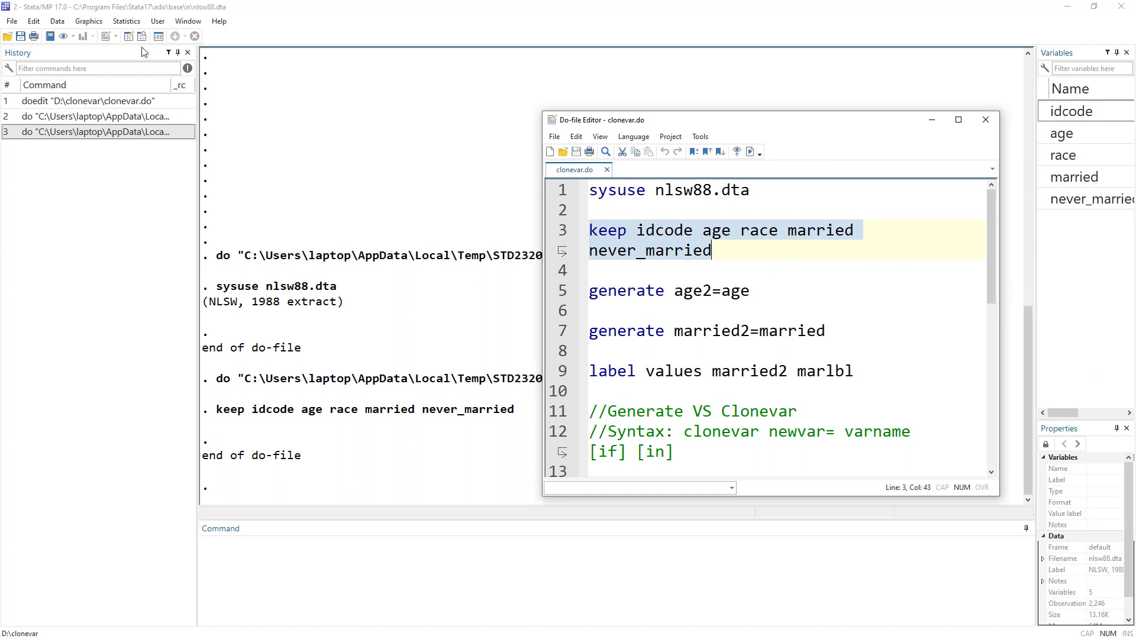
mouse_move(679, 293)
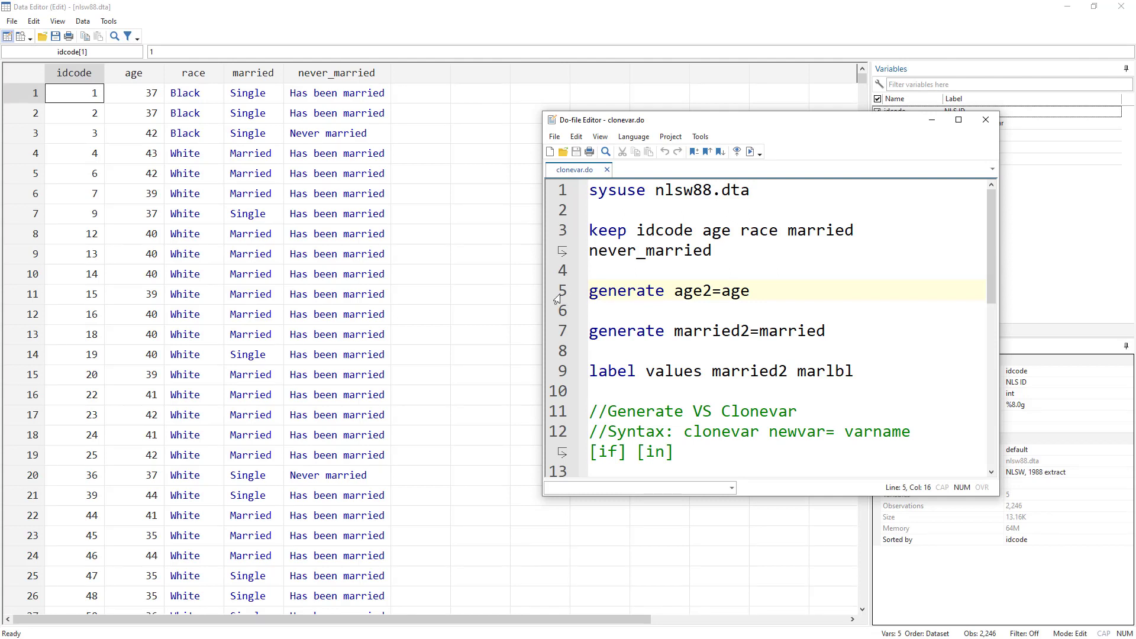
Run generate age2=age to add age2 as a copy of age.
double_click(692, 291)
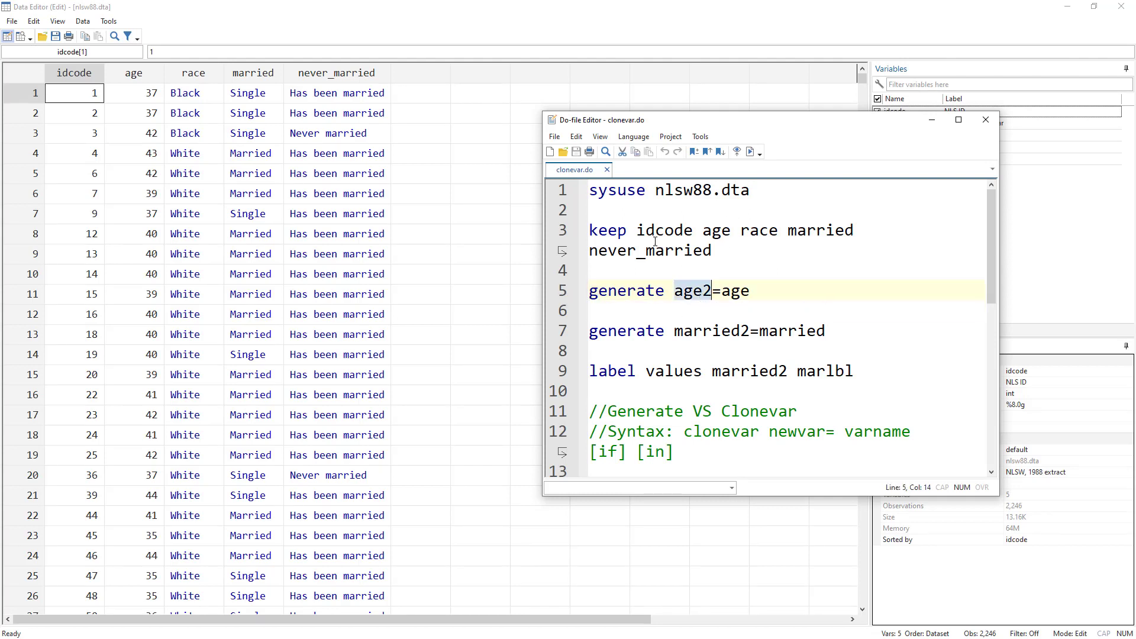
left_click(738, 291)
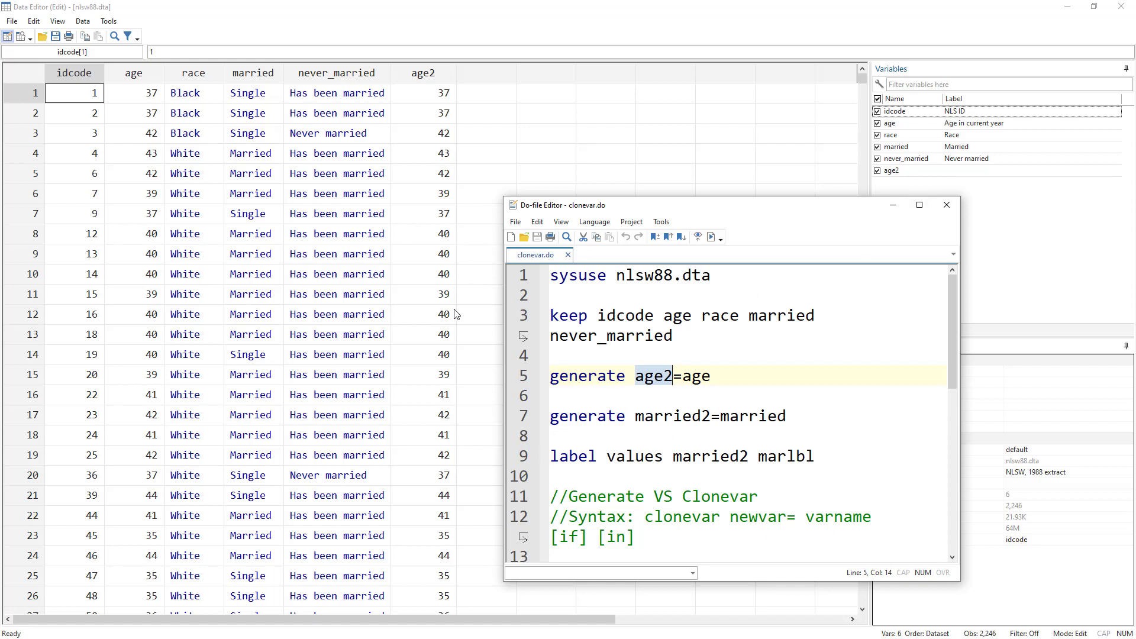
mouse_move(274, 99)
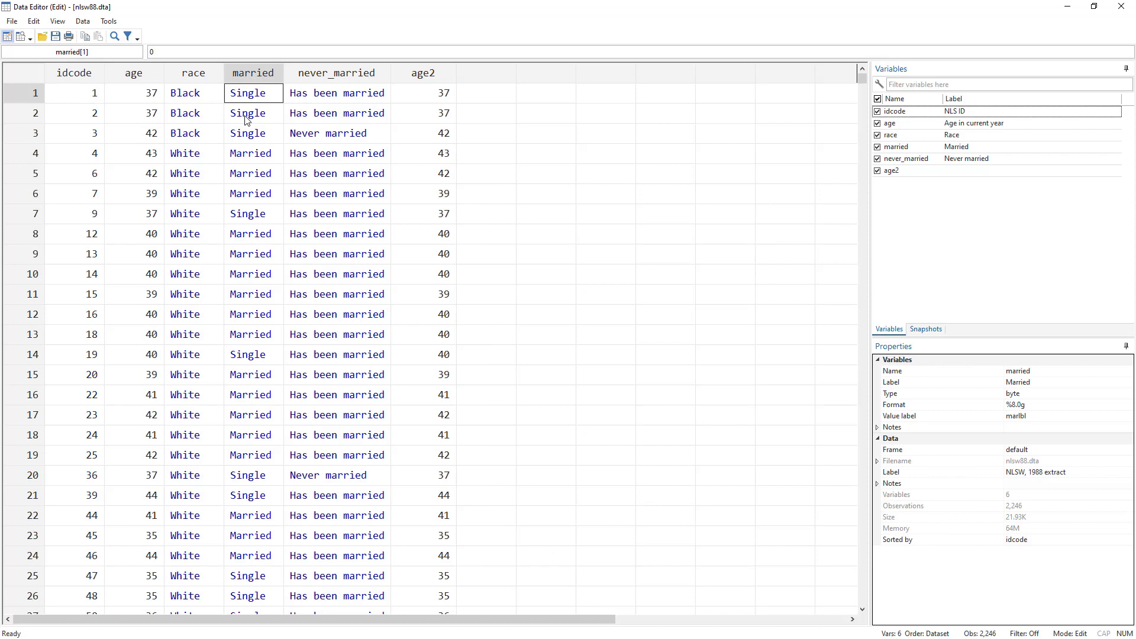
Inspect the numeric codes behind Married and Single entries in the married column.
left_click(252, 113)
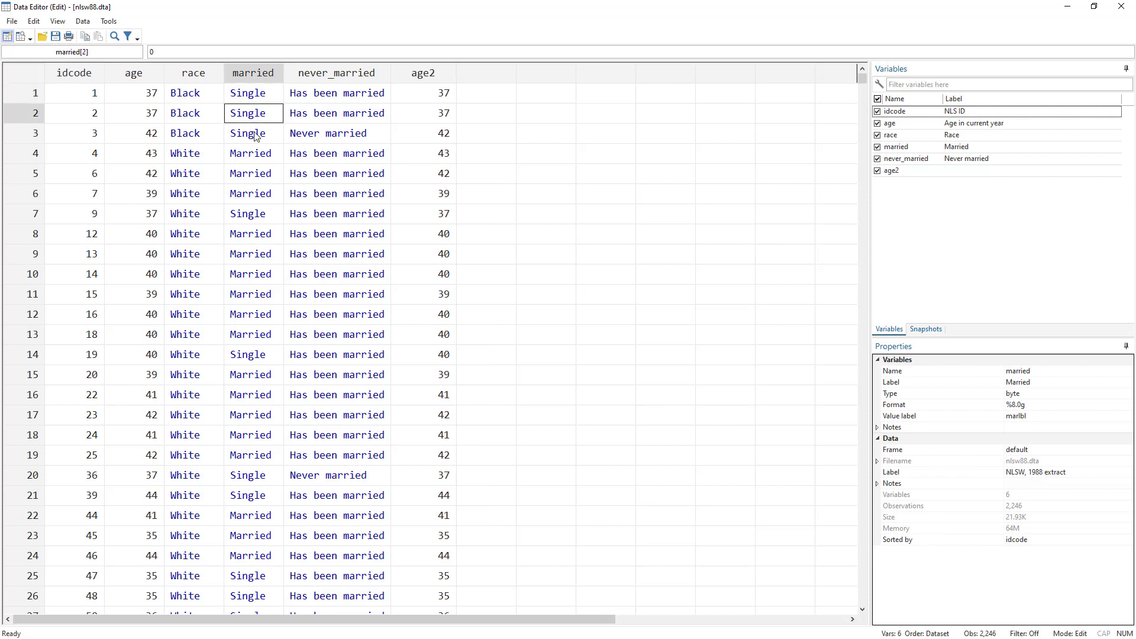
left_click(253, 153)
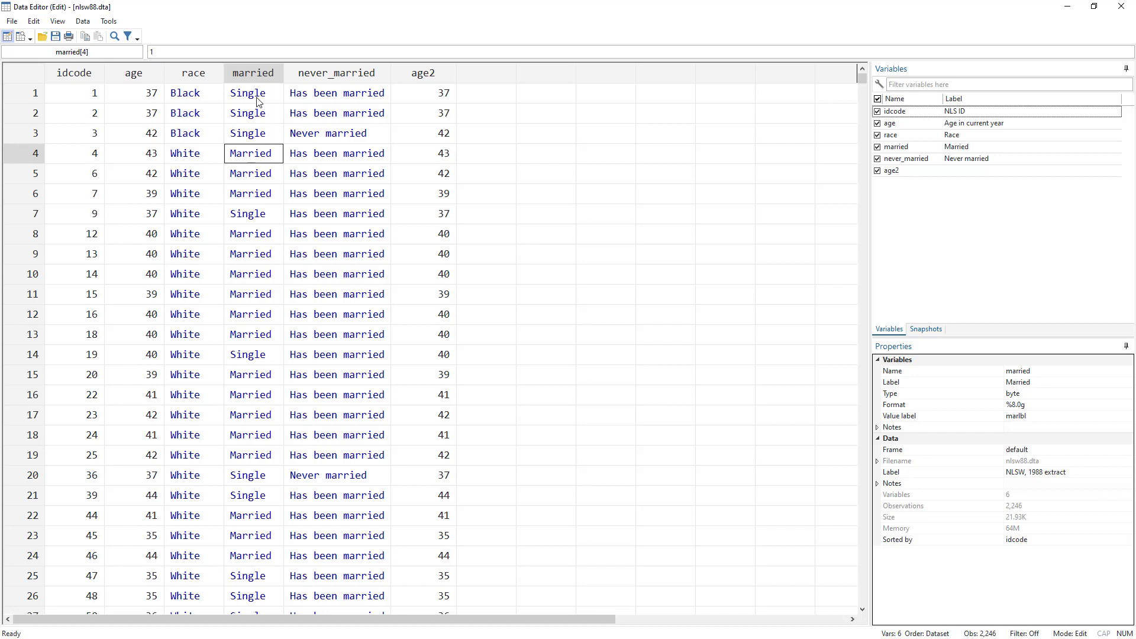
mouse_move(261, 143)
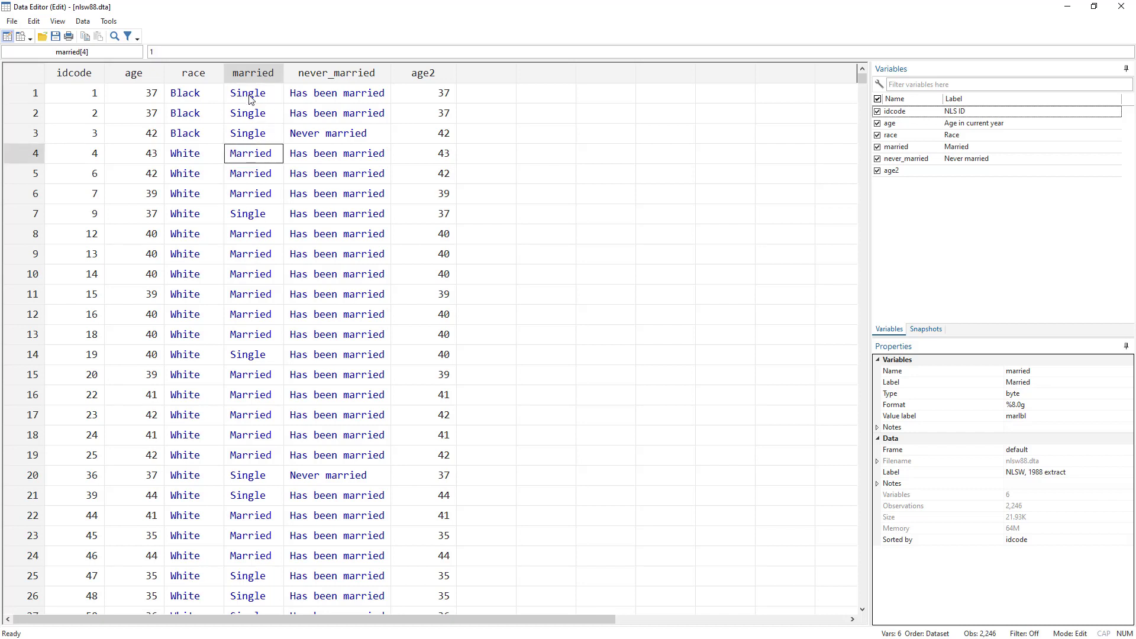
left_click(252, 92)
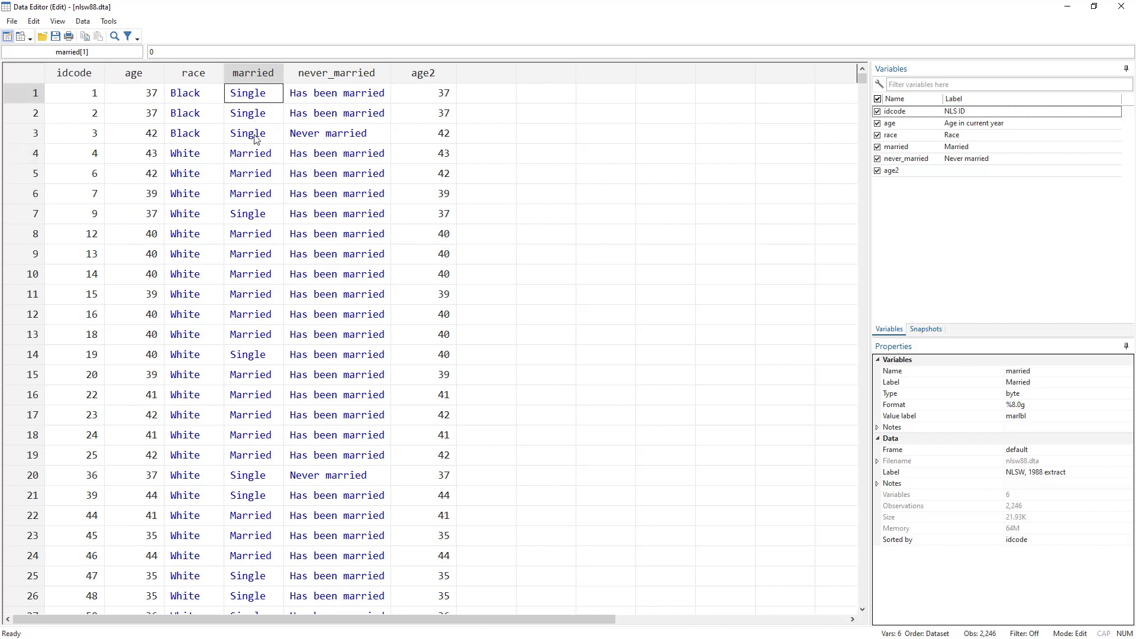
left_click(253, 153)
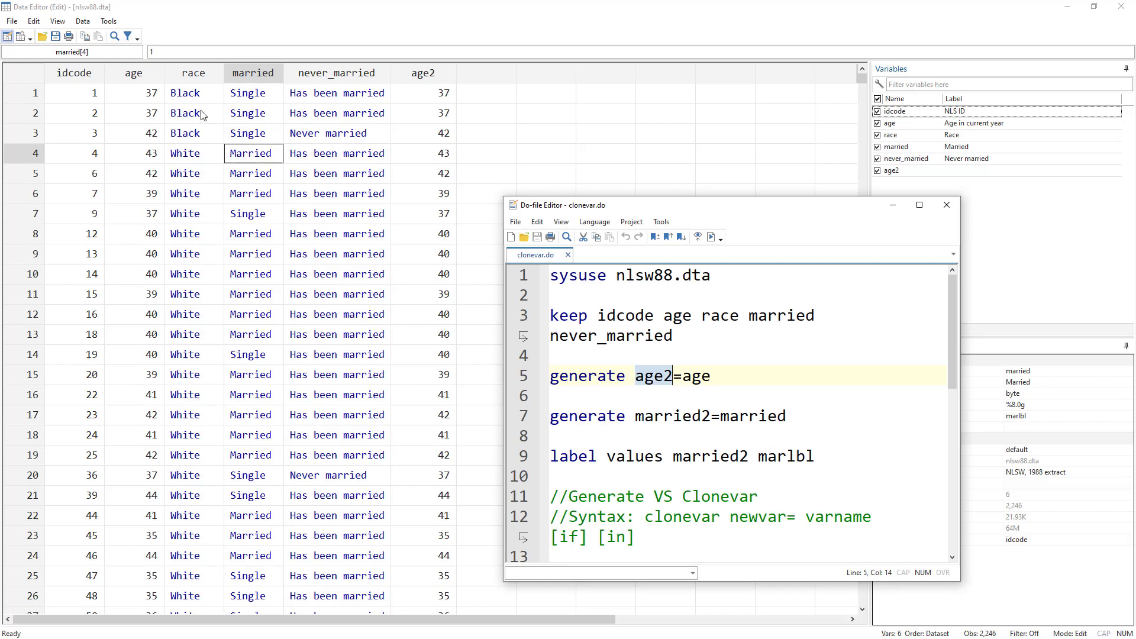
mouse_move(634, 429)
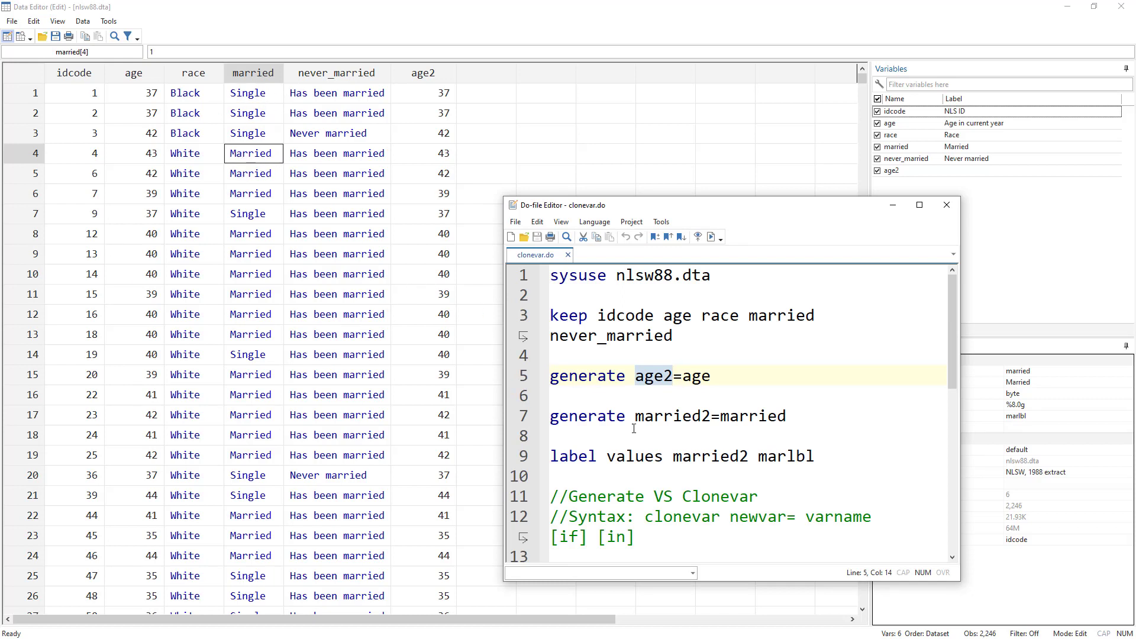
Create married2 from married and attach the marlbl value labels so it shows Single/Married.
left_click(760, 416)
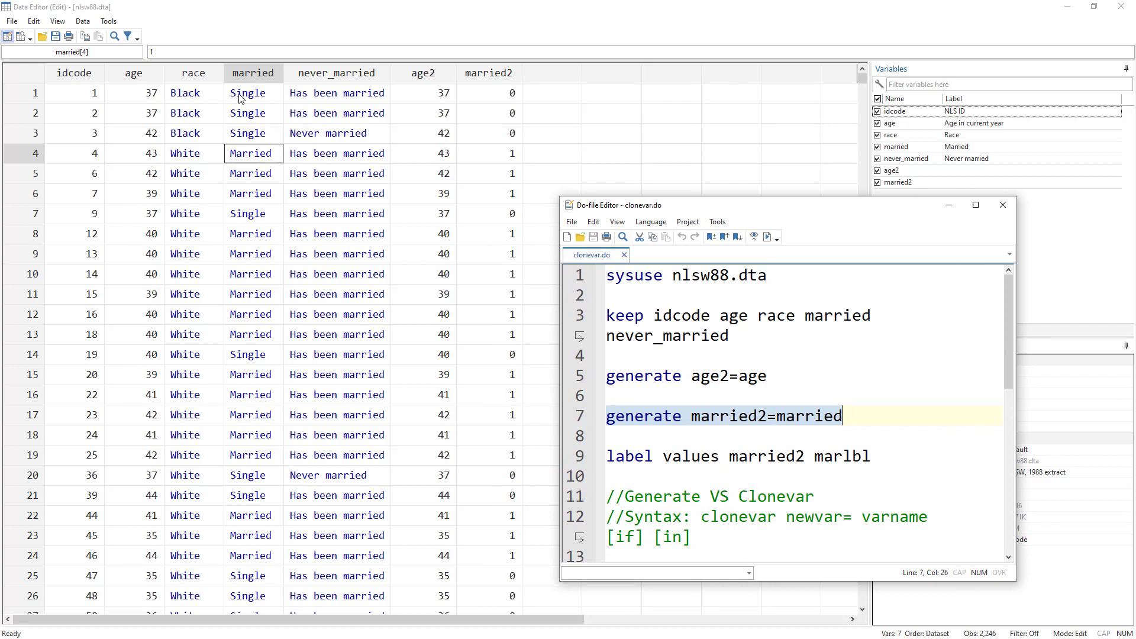
mouse_move(515, 102)
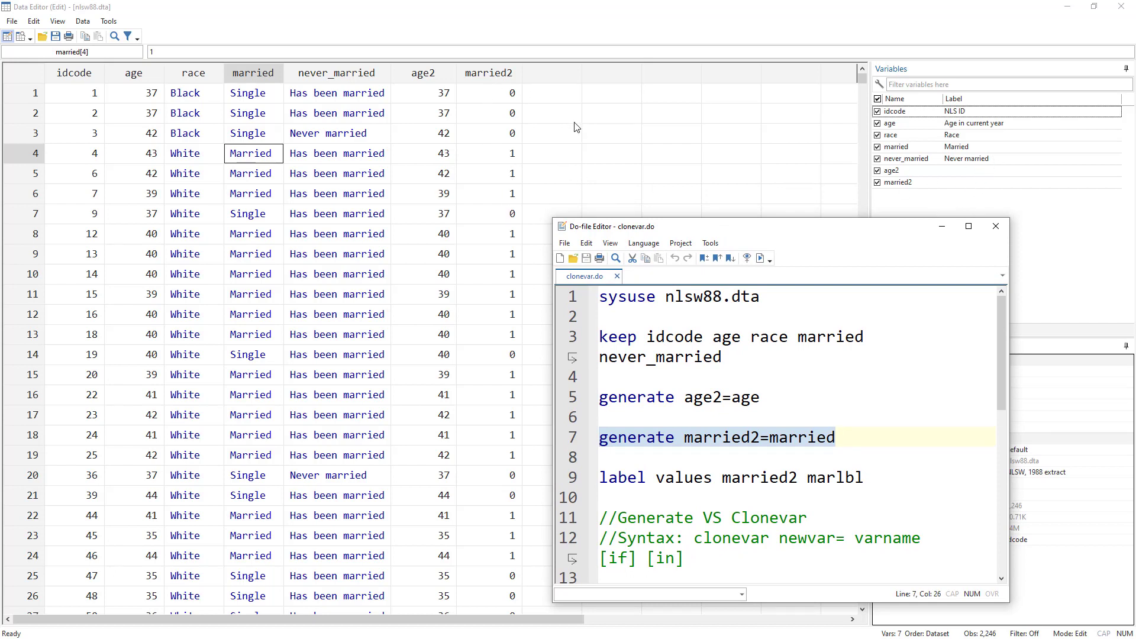
mouse_move(514, 190)
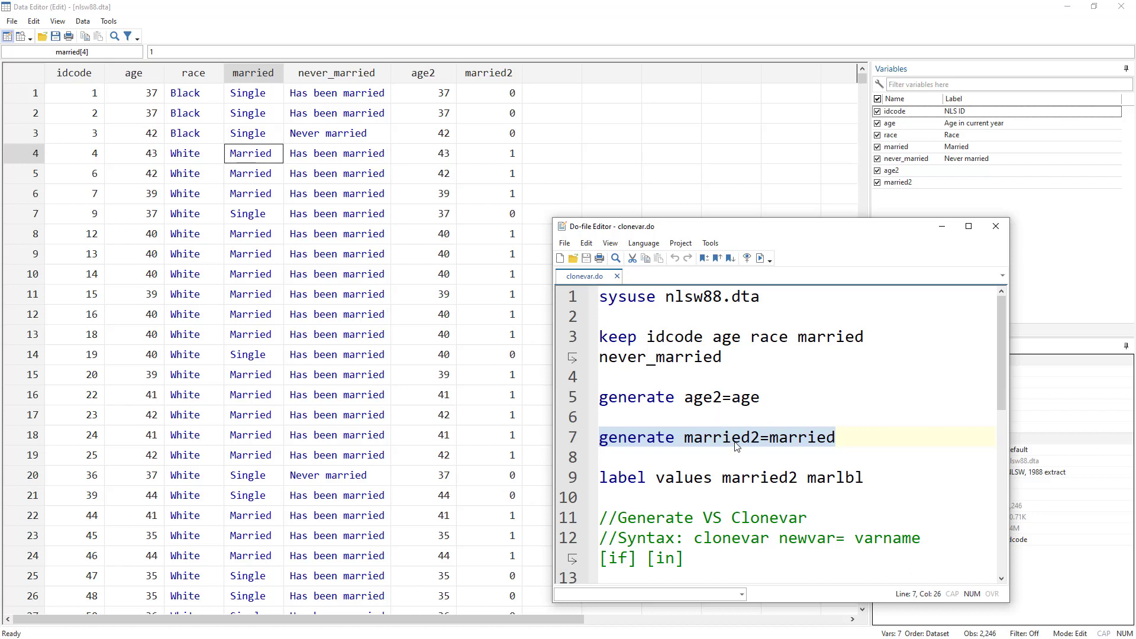
left_click(837, 437)
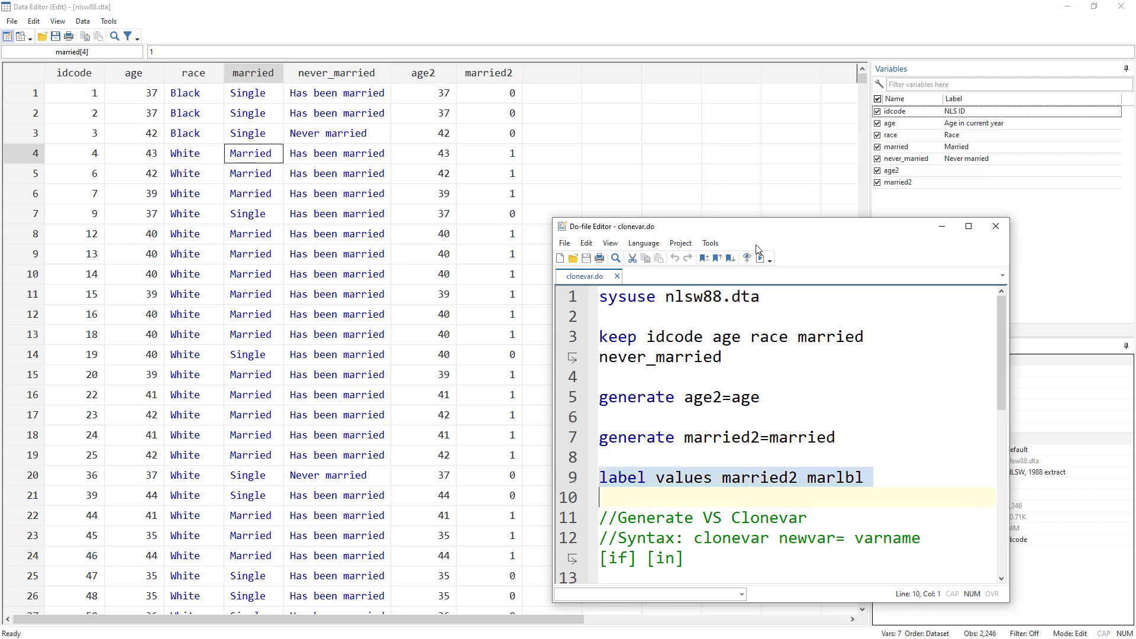
left_click(732, 258)
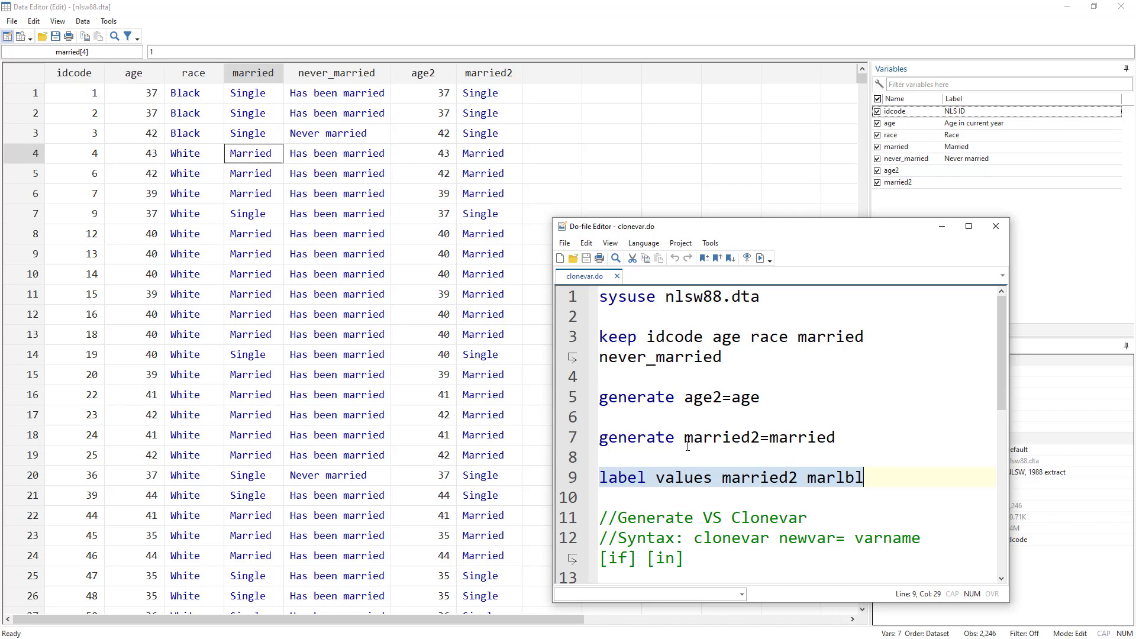
scroll("down", 3)
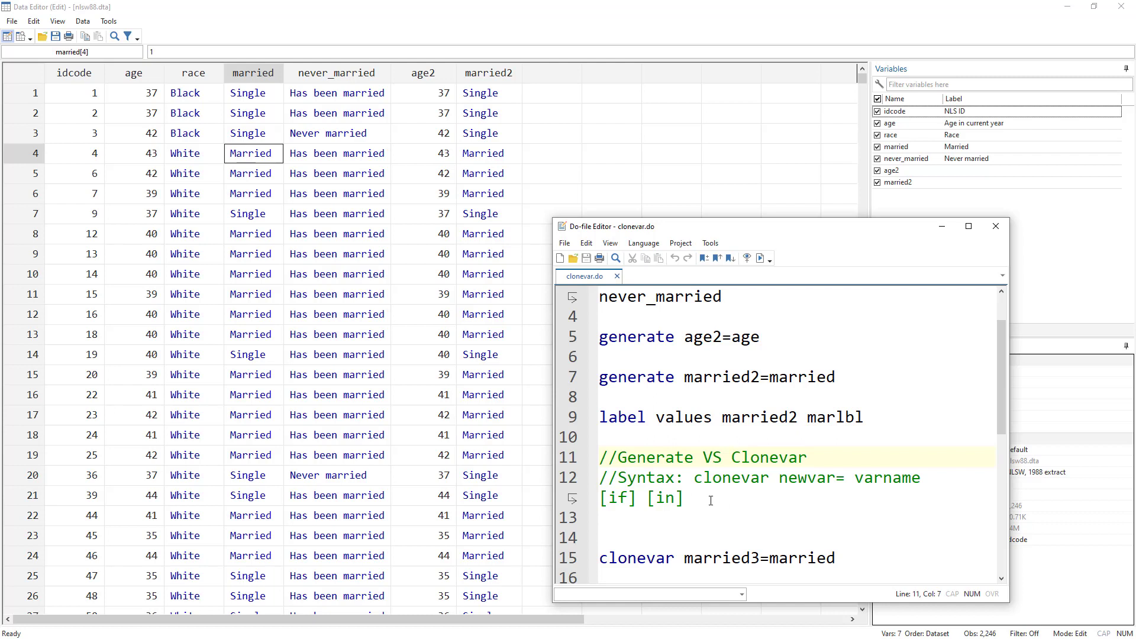
Review the clonevar syntax note and run clonevar married3=married to clone it with labels.
double_click(730, 477)
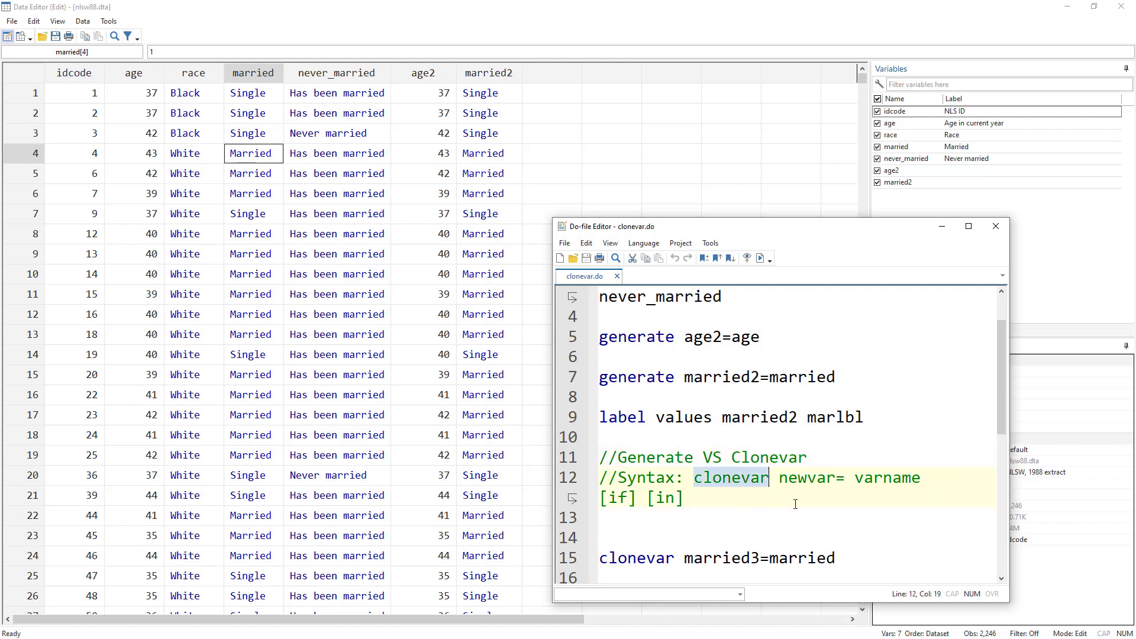
double_click(806, 477)
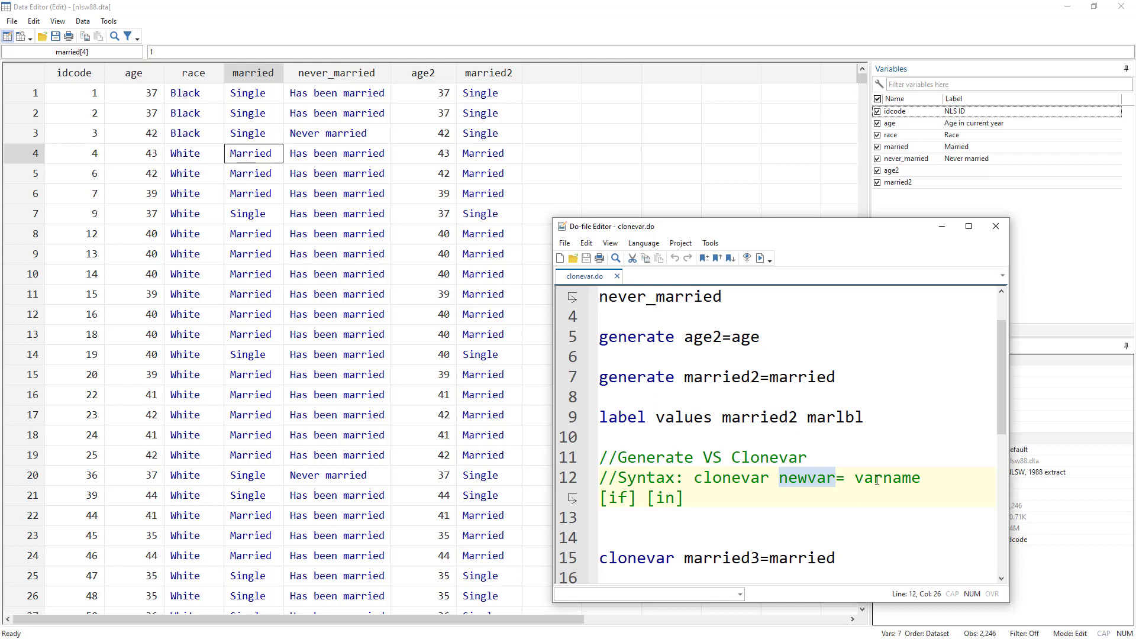
double_click(885, 477)
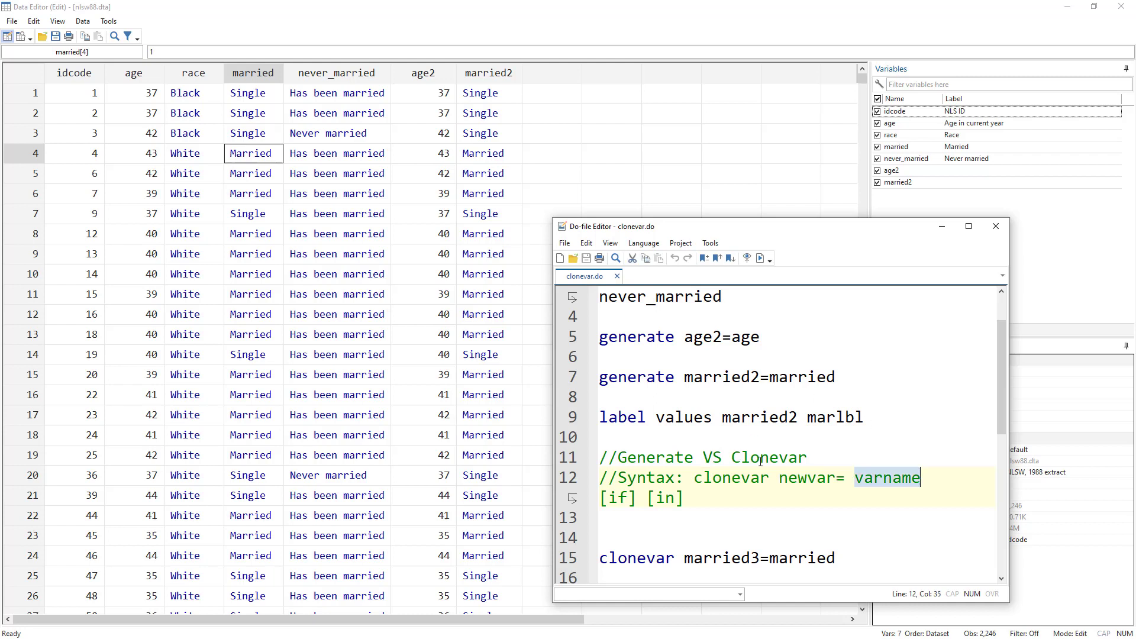
mouse_move(747, 390)
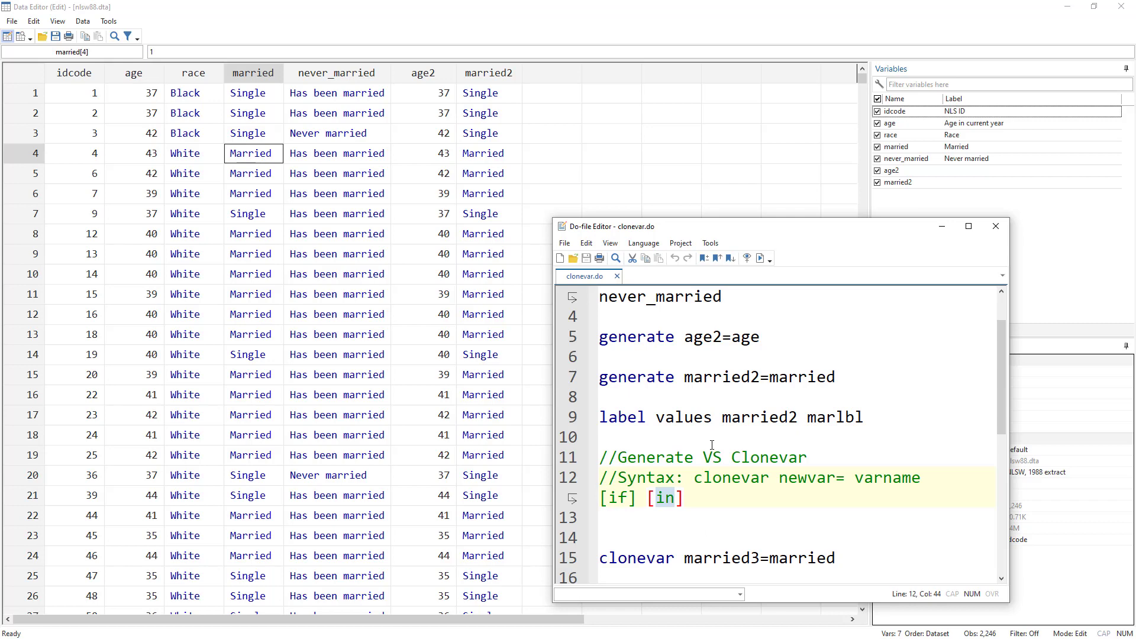
scroll("down", 3)
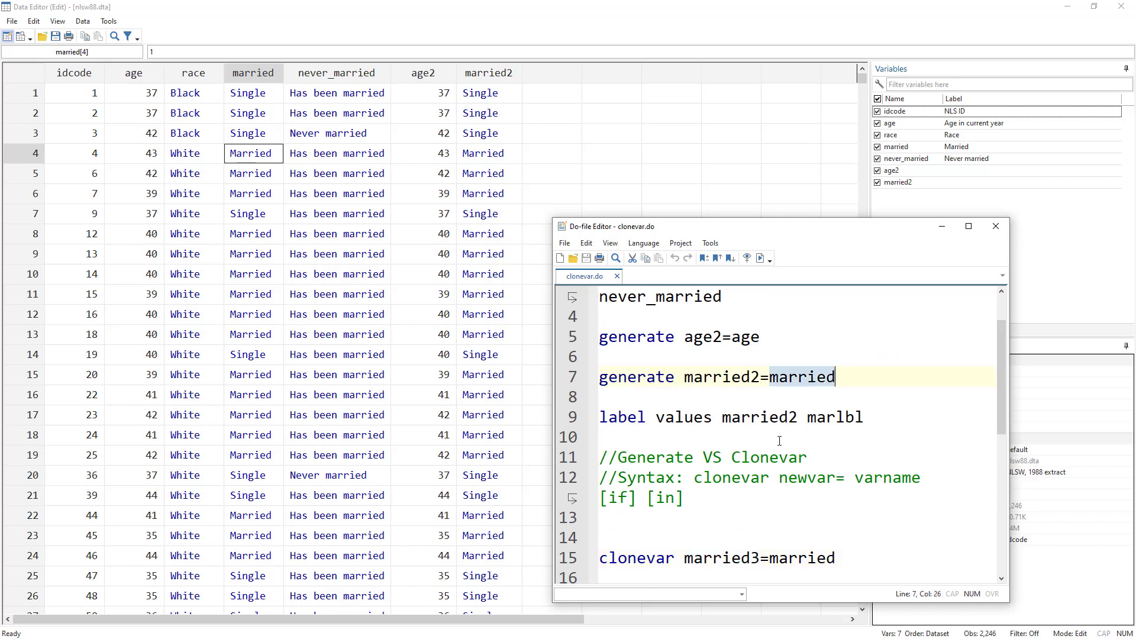
scroll("down", 3)
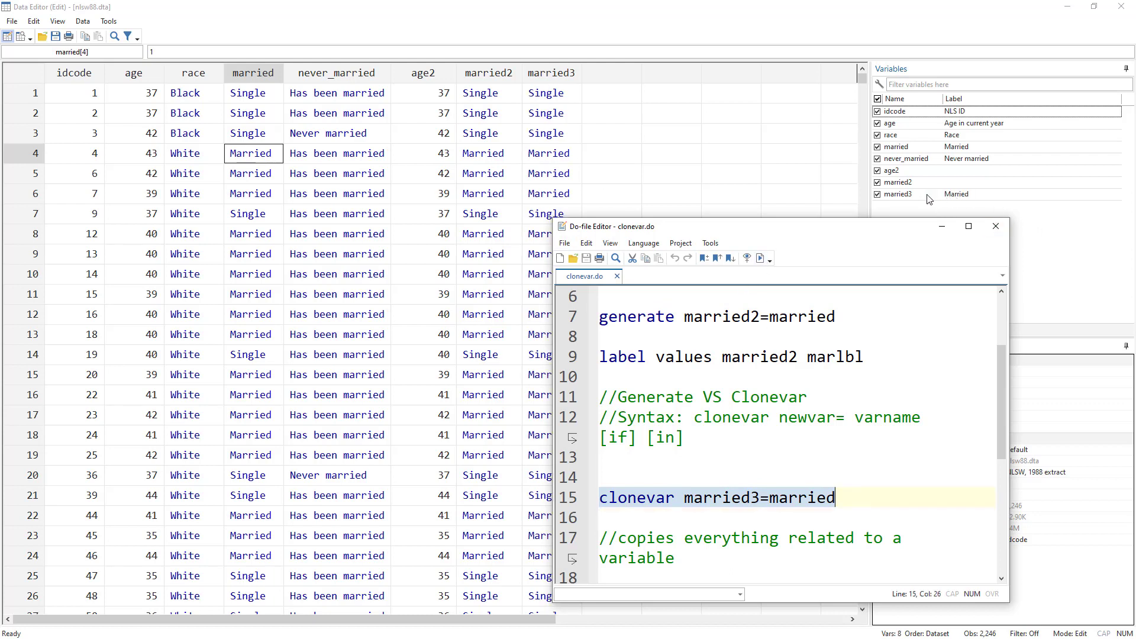
mouse_move(905, 208)
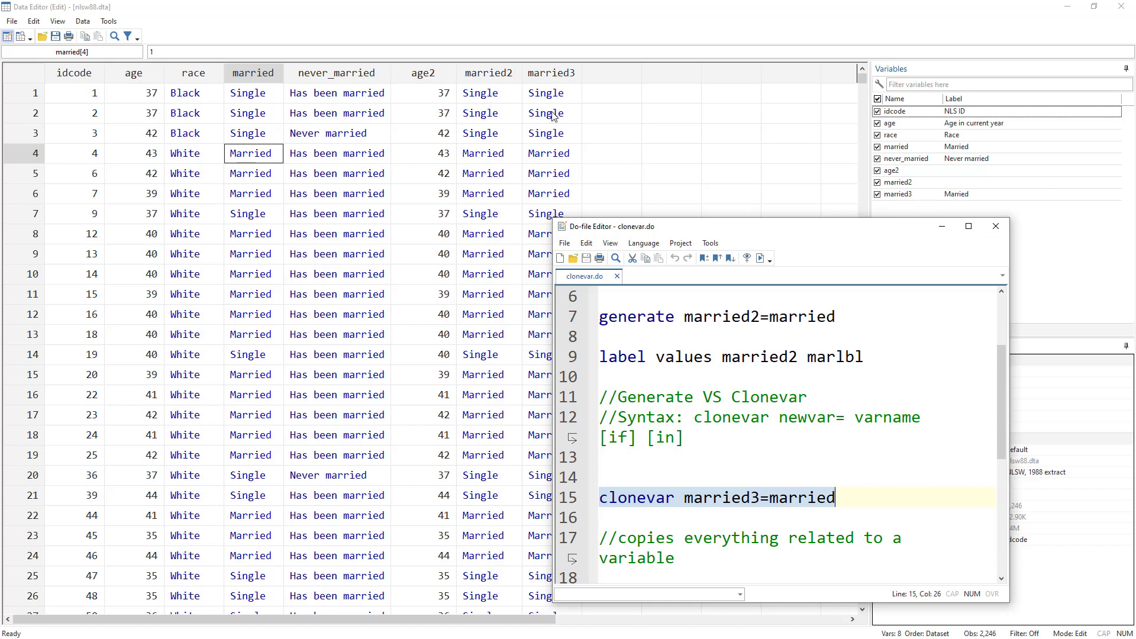
mouse_move(996, 226)
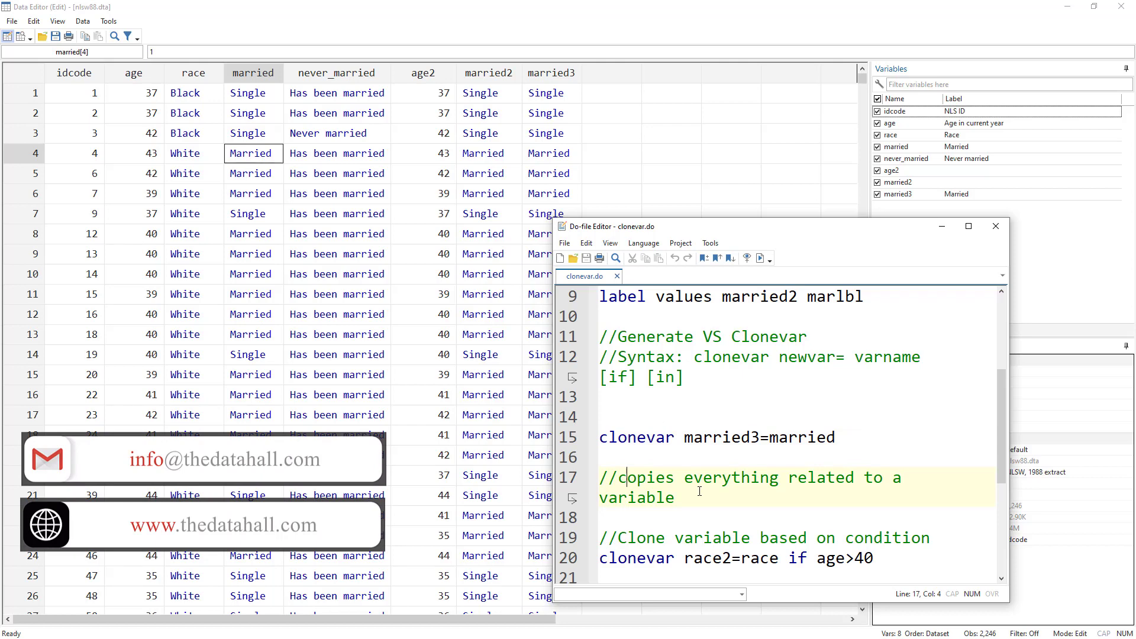
Run clonevar race2=race if age>40, leaving race2 missing for younger women.
scroll("down", 3)
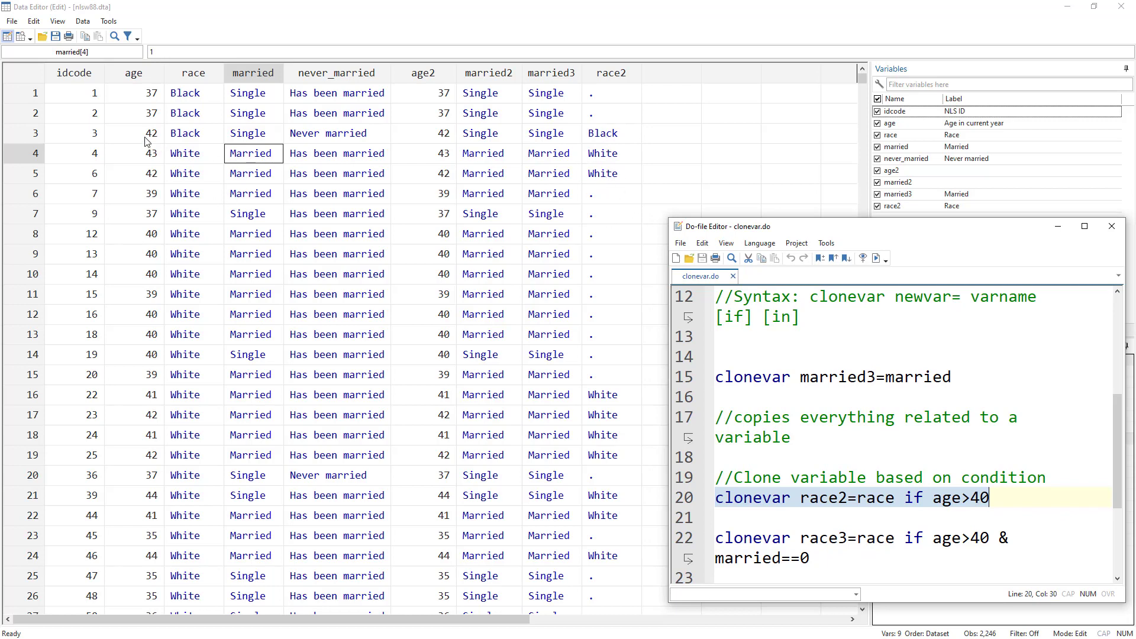
mouse_move(166, 159)
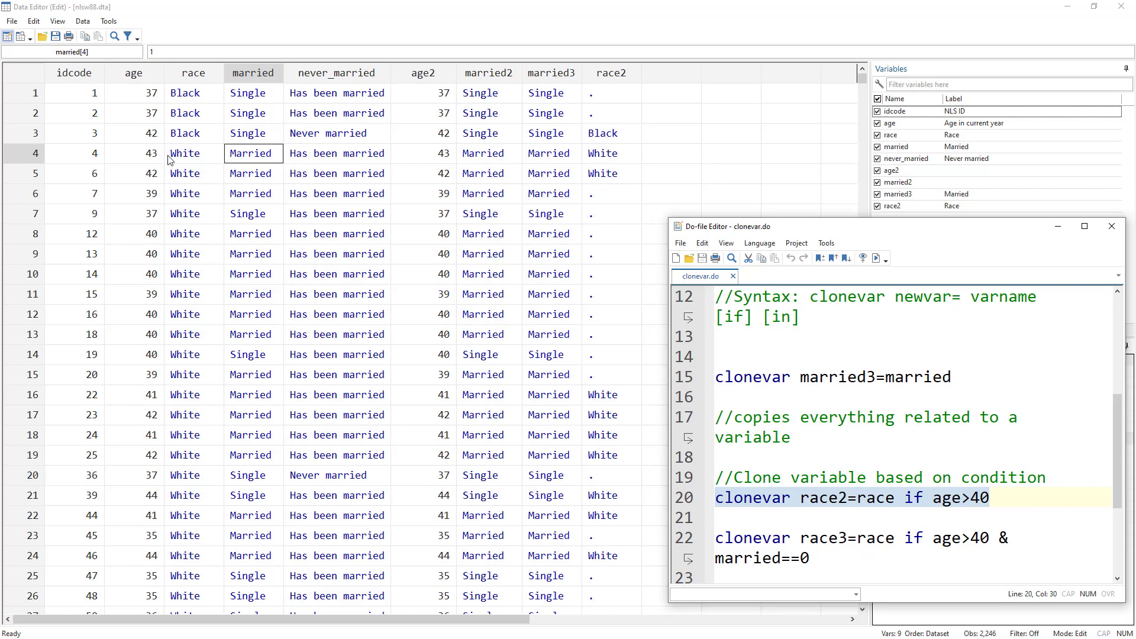
scroll("down", 3)
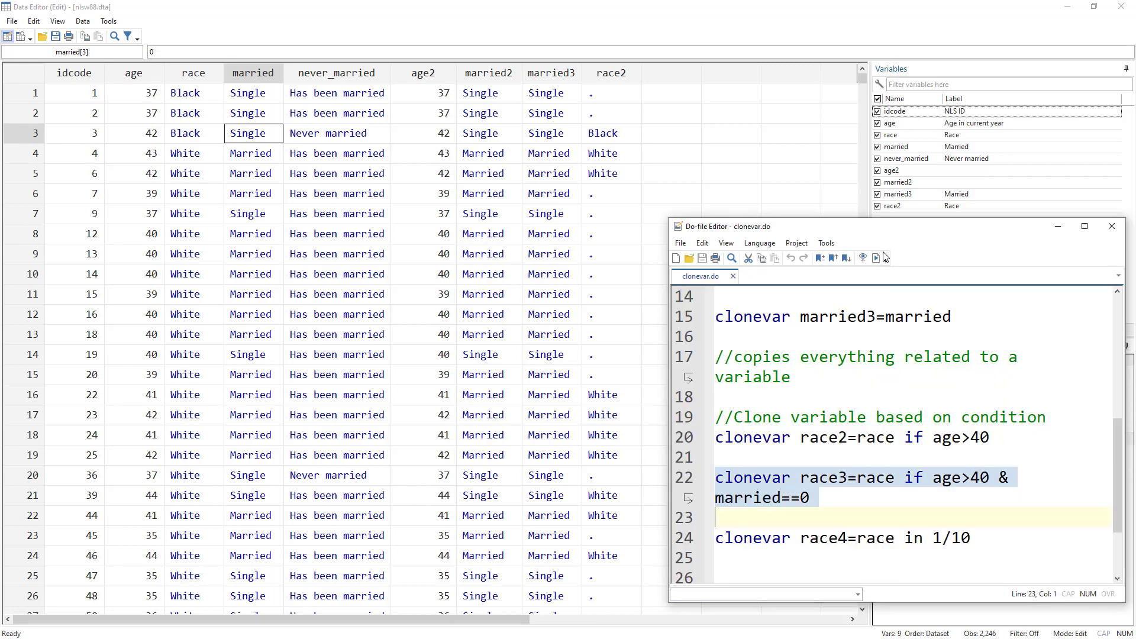
Clone race3 where age>40 & married==0 and race4 in observations 1/10.
left_click(876, 258)
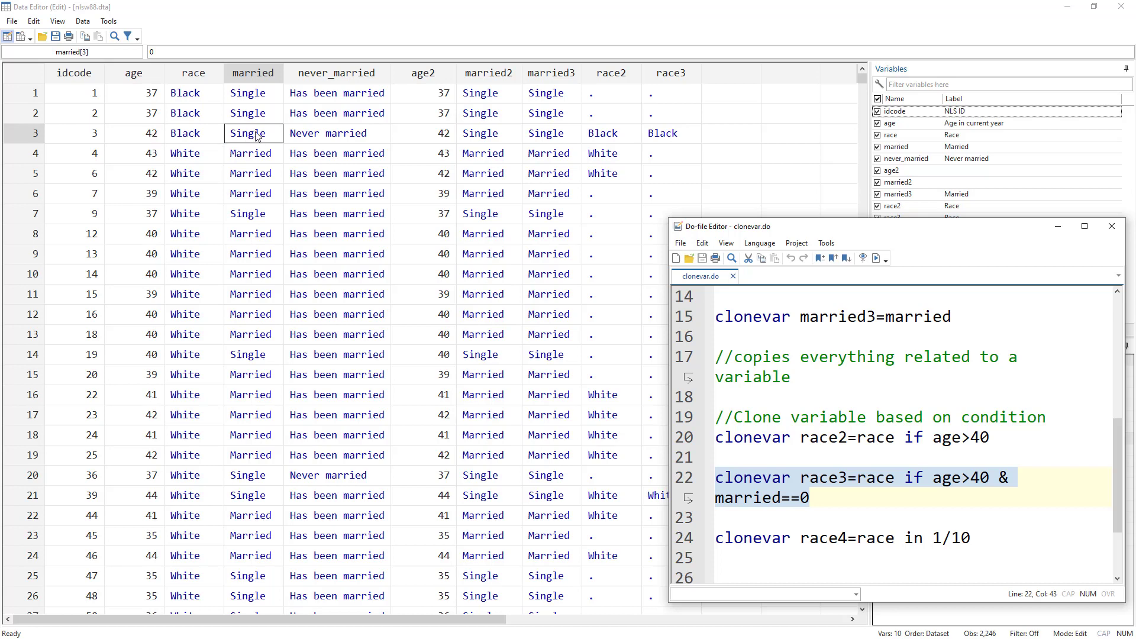
scroll("down", 3)
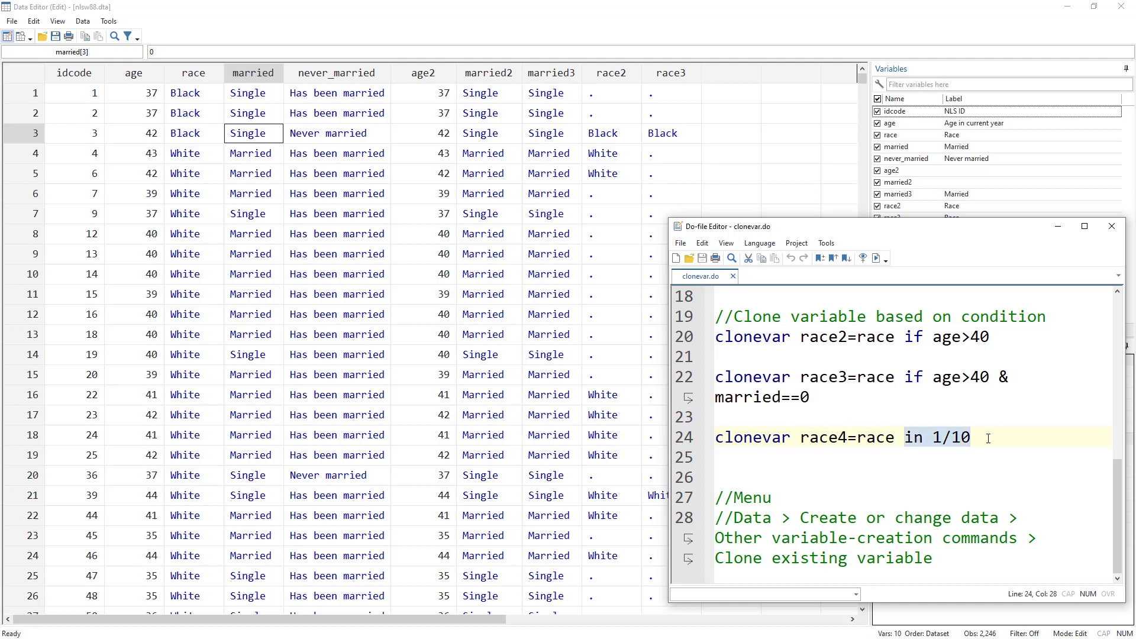
left_click(876, 258)
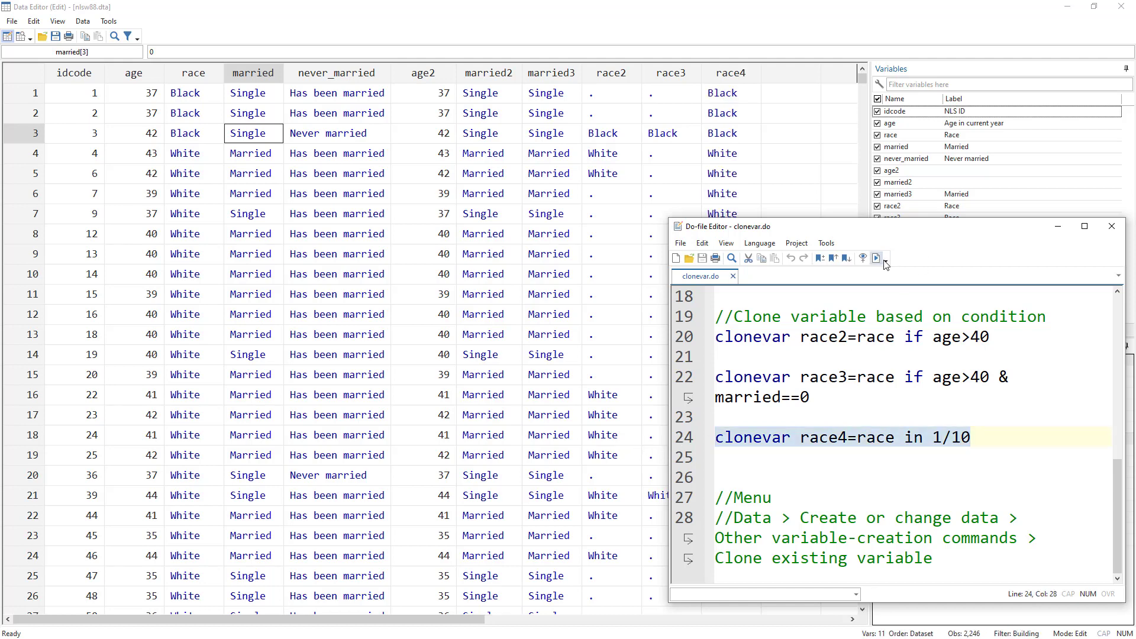
left_click(883, 258)
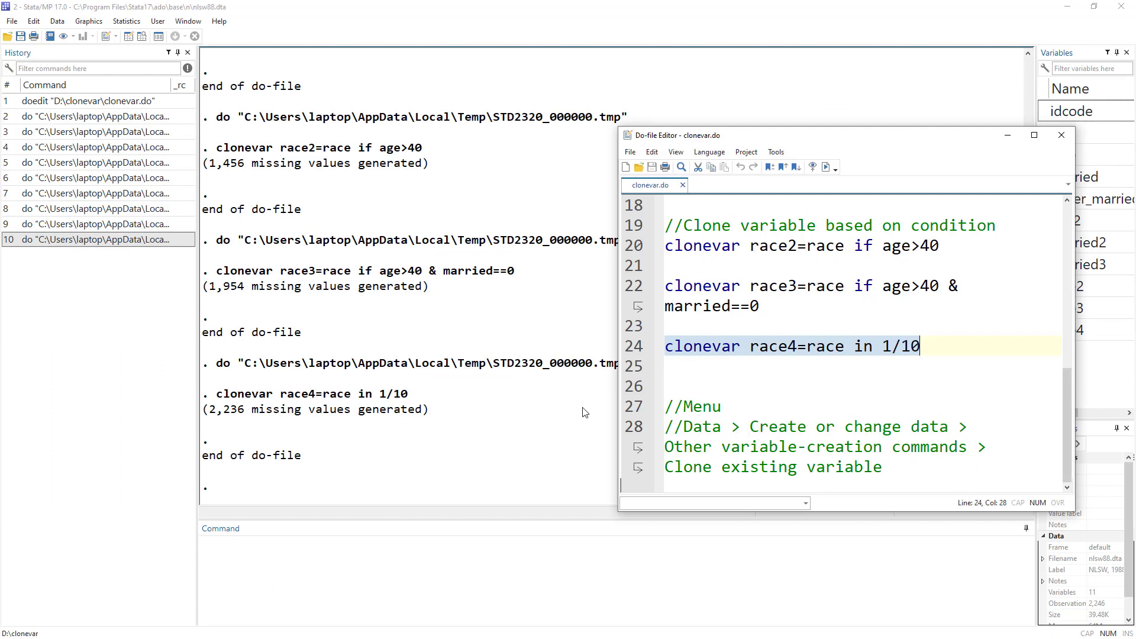
Reach the Clone existing variable dialog via Data > Create or change data and view its if/in options.
left_click(57, 20)
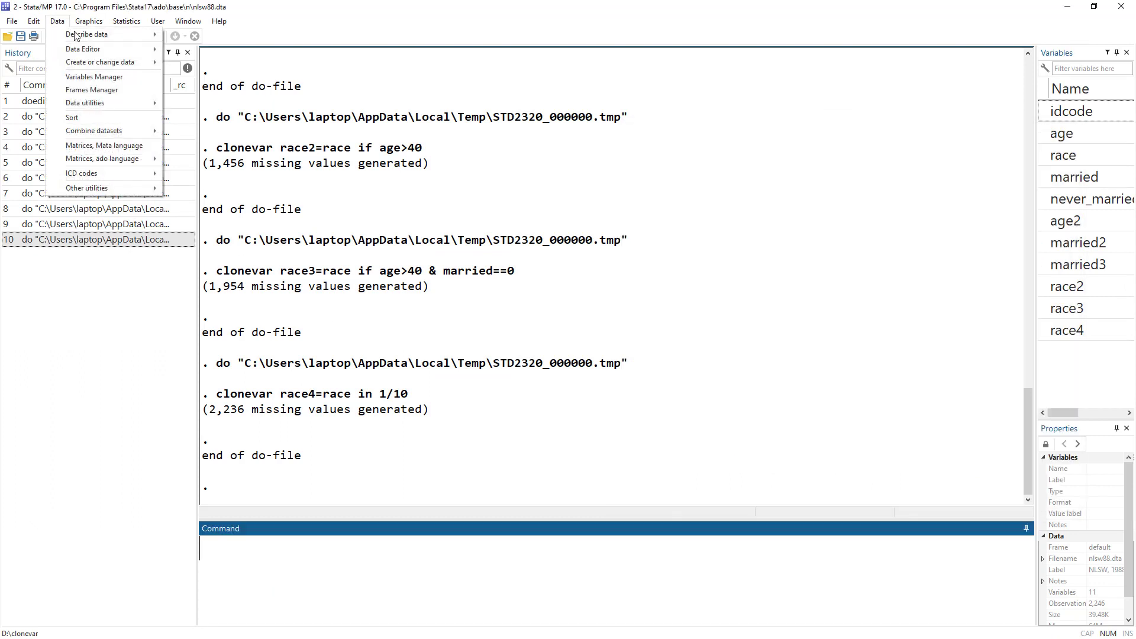
left_click(100, 63)
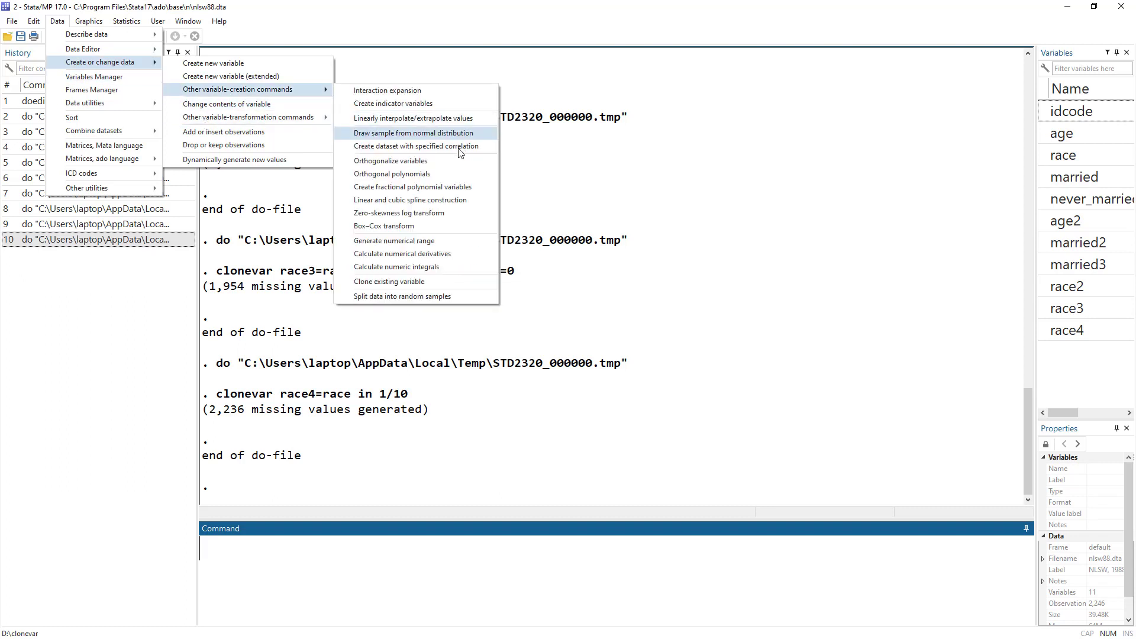
mouse_move(413, 281)
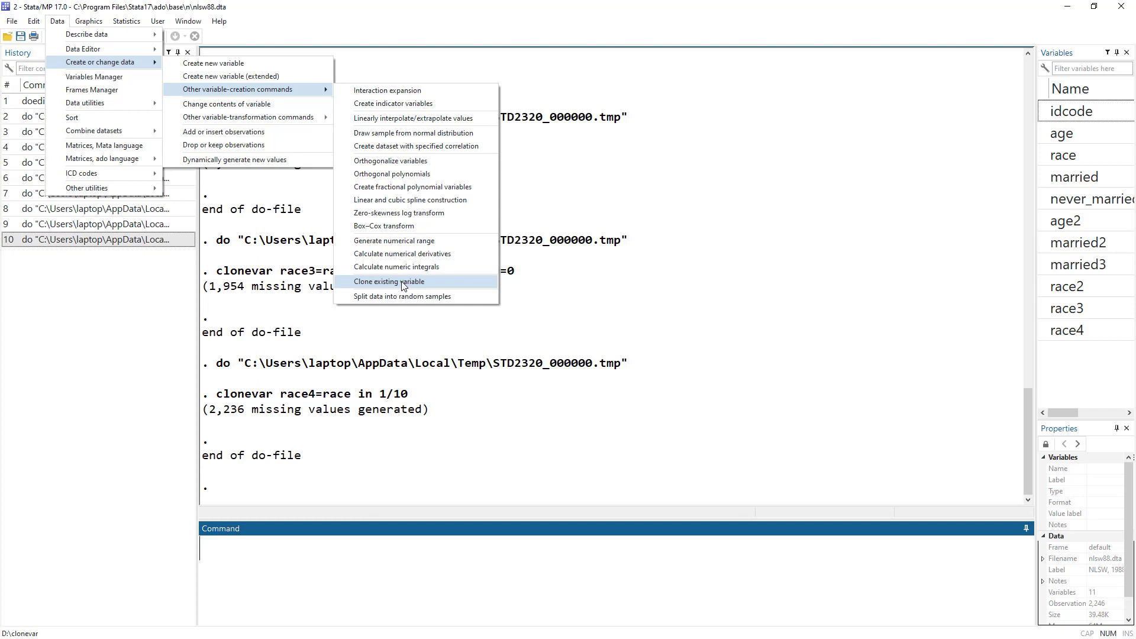
left_click(388, 281)
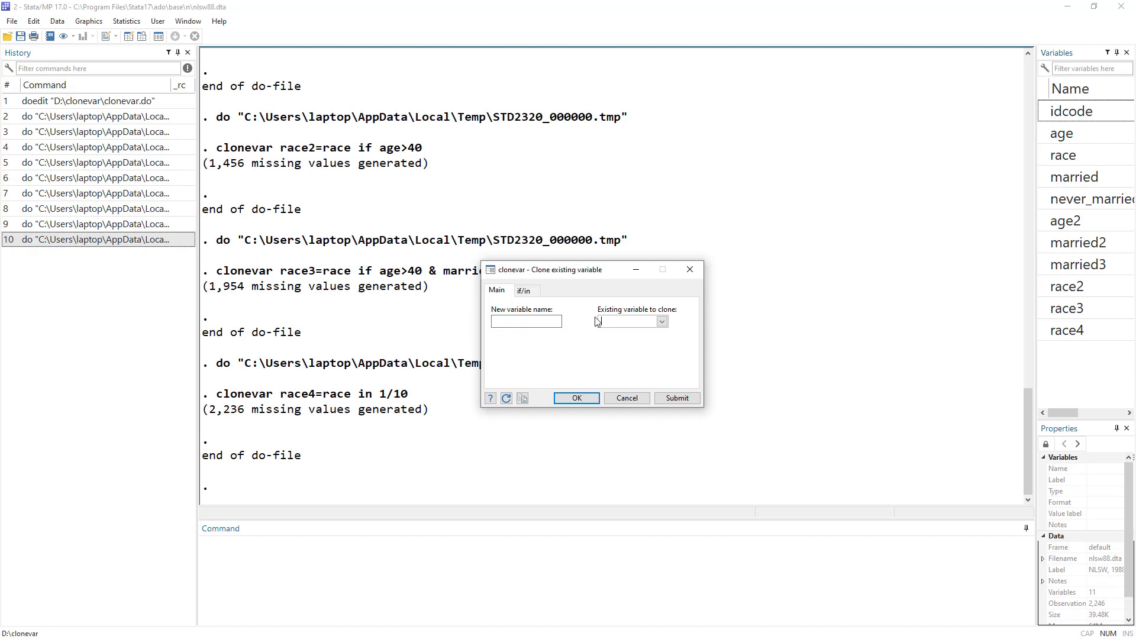
left_click(524, 289)
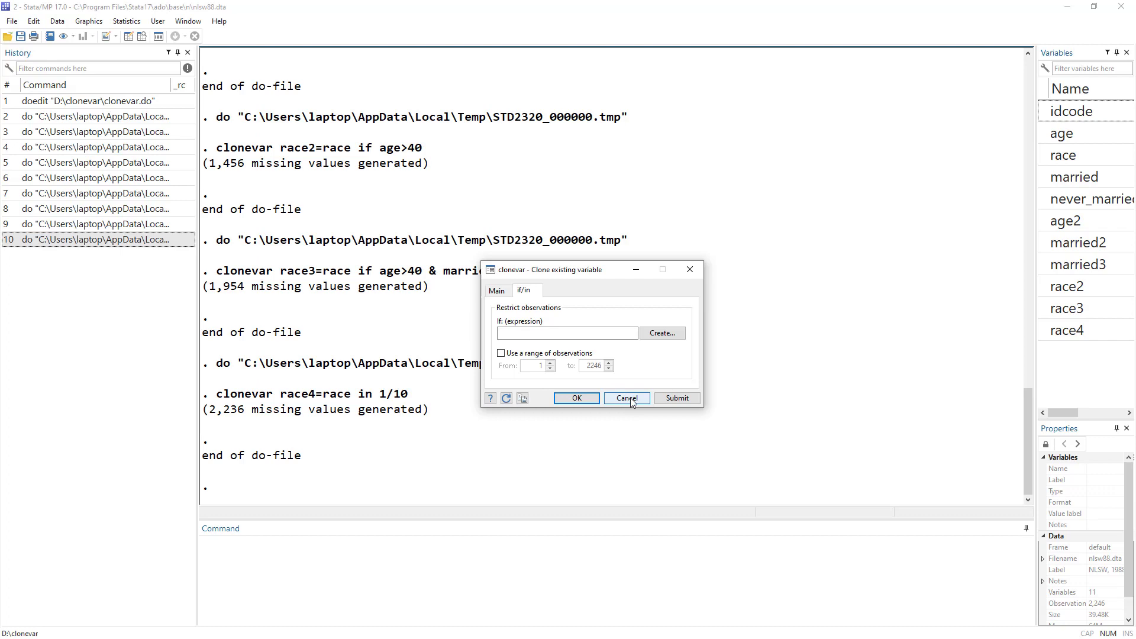
mouse_move(632, 398)
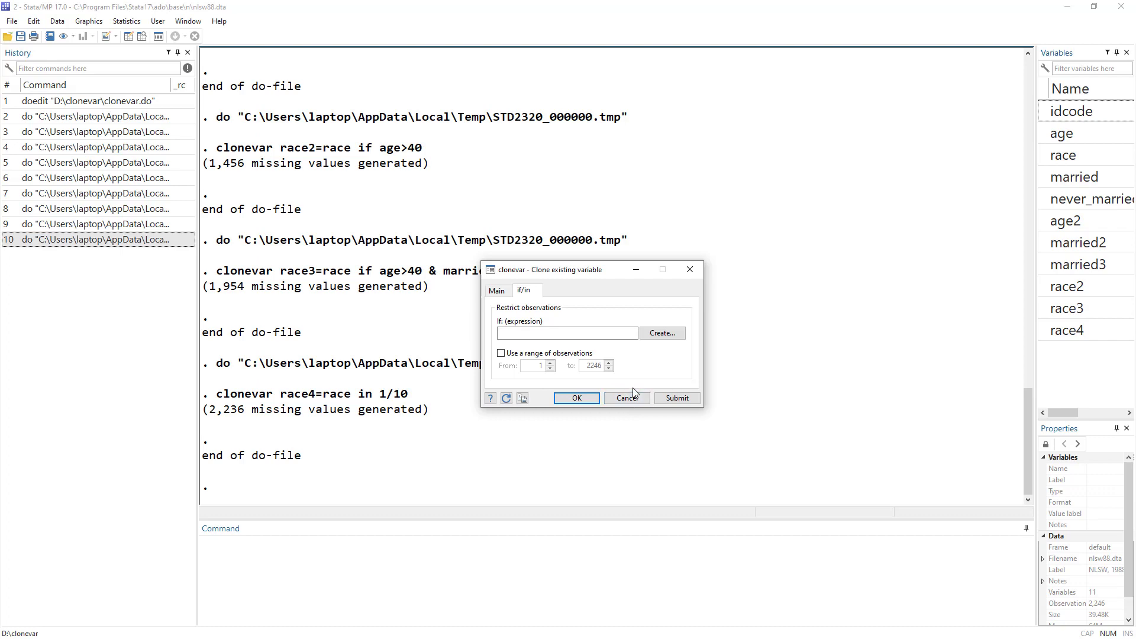